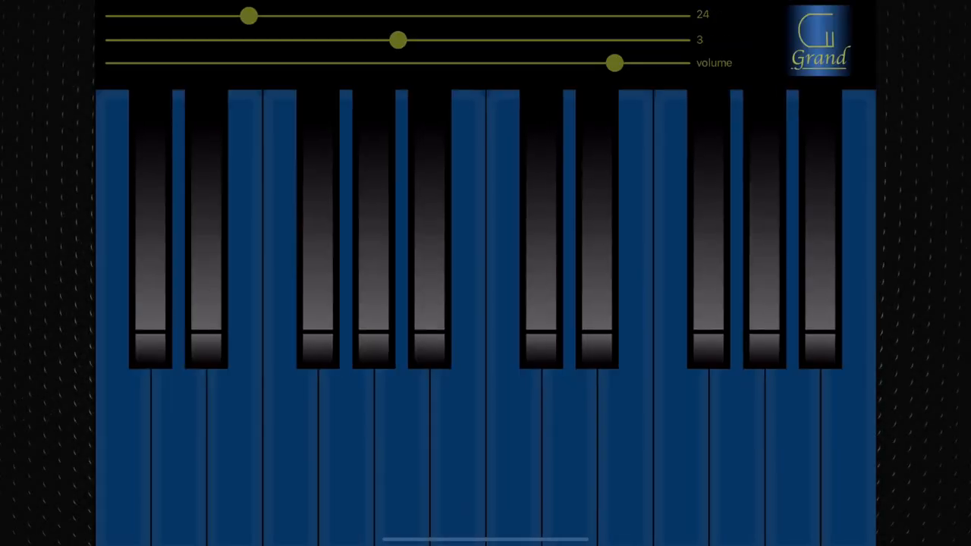
Raise the note number to 38 narrower keys, back down to 22 wider keys, and adjust the octave.
left_click_drag(248, 16, 445, 15)
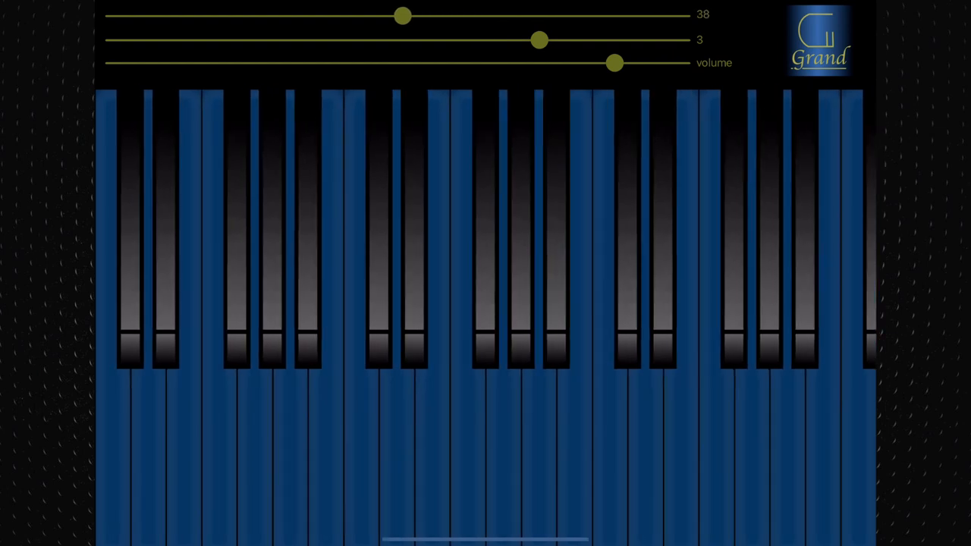
left_click_drag(402, 15, 226, 15)
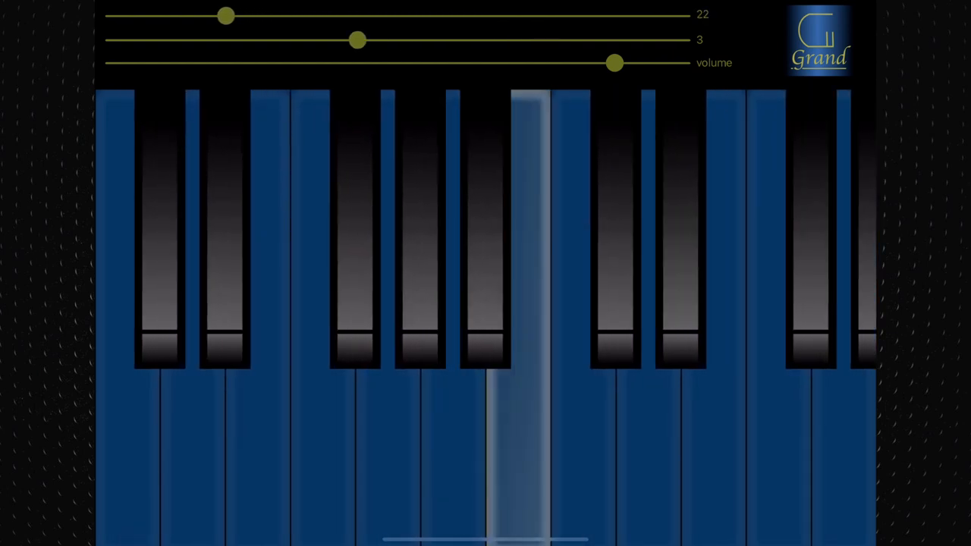
left_click_drag(356, 40, 200, 40)
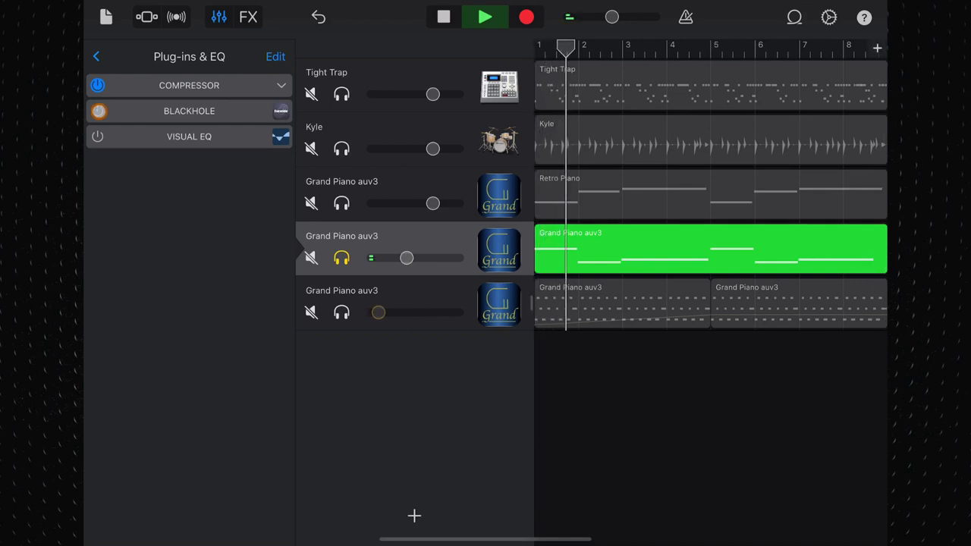
Stop playback and close the Plug-ins & EQ panel to return to the five-track view.
left_click(507, 16)
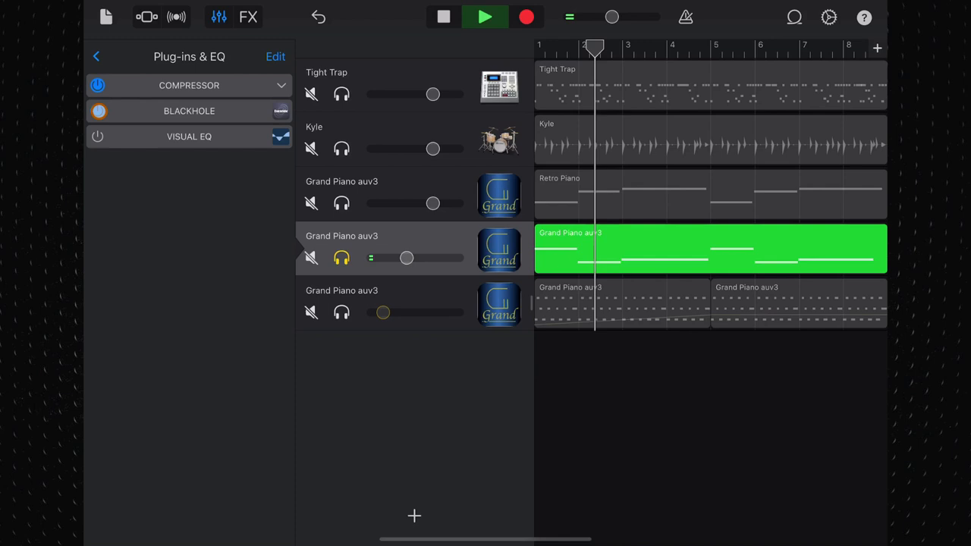
left_click(97, 111)
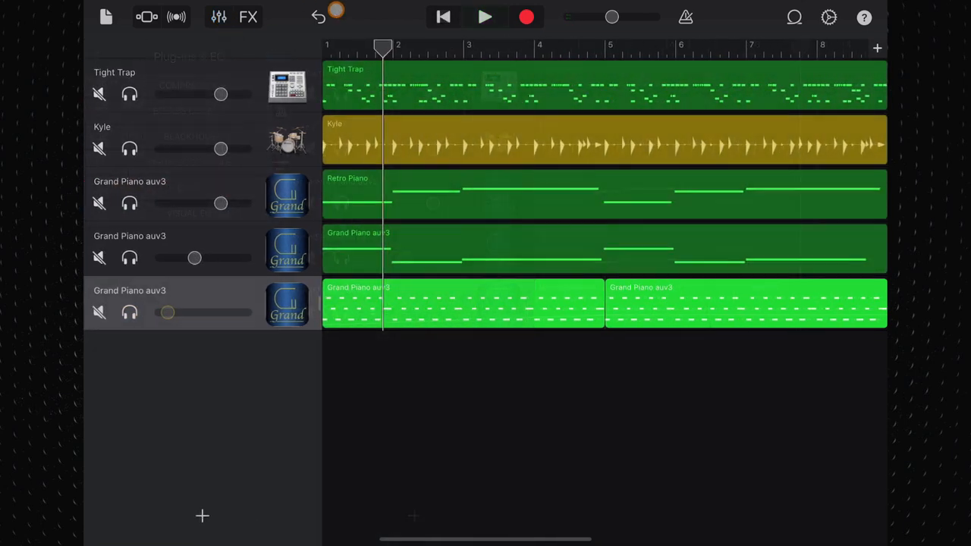
Play the multitrack song with its three Grand Piano auv3 tracks, then stop it.
left_click(485, 16)
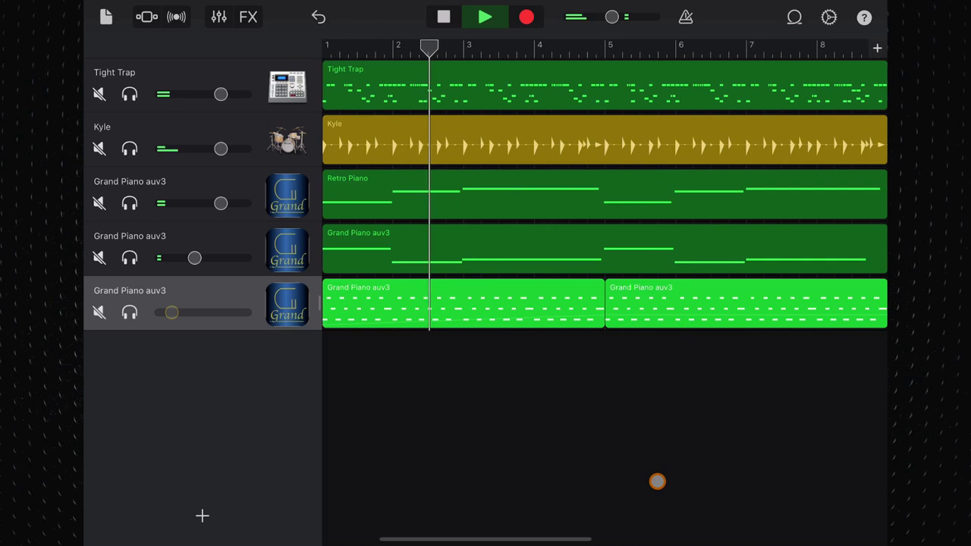
left_click(488, 17)
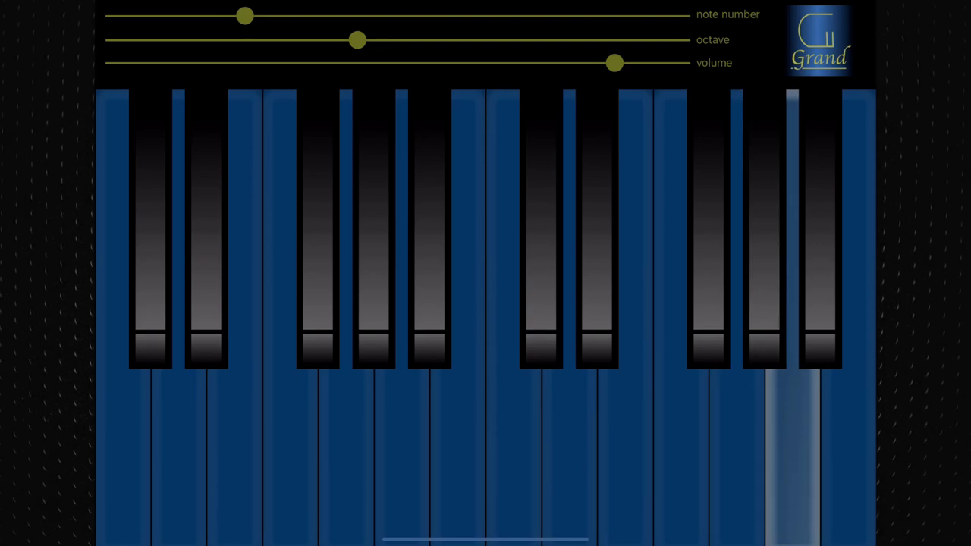
Play a note on the standalone Grand Piano keyboard.
left_click(622, 470)
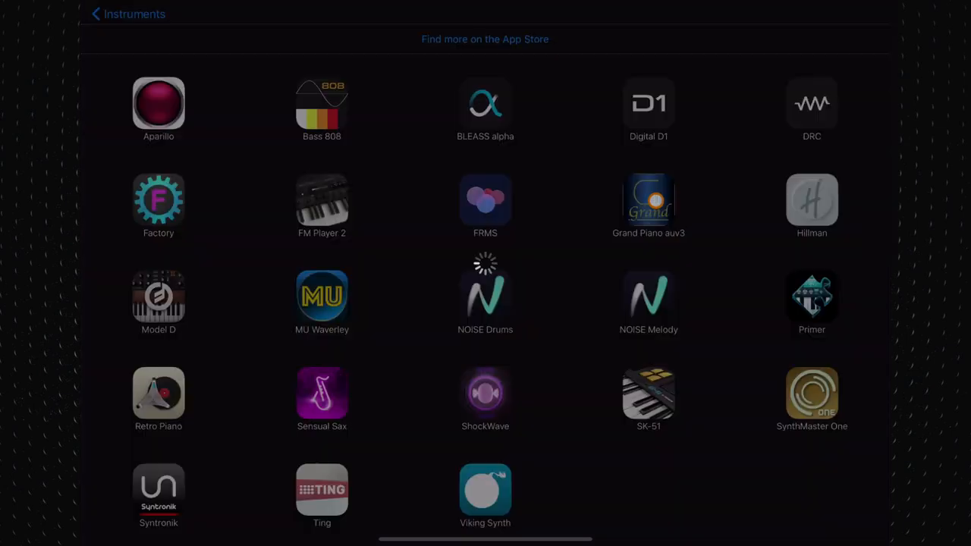
Load Grand Piano auv3 from the Instruments browser as a new playable track.
left_click(647, 198)
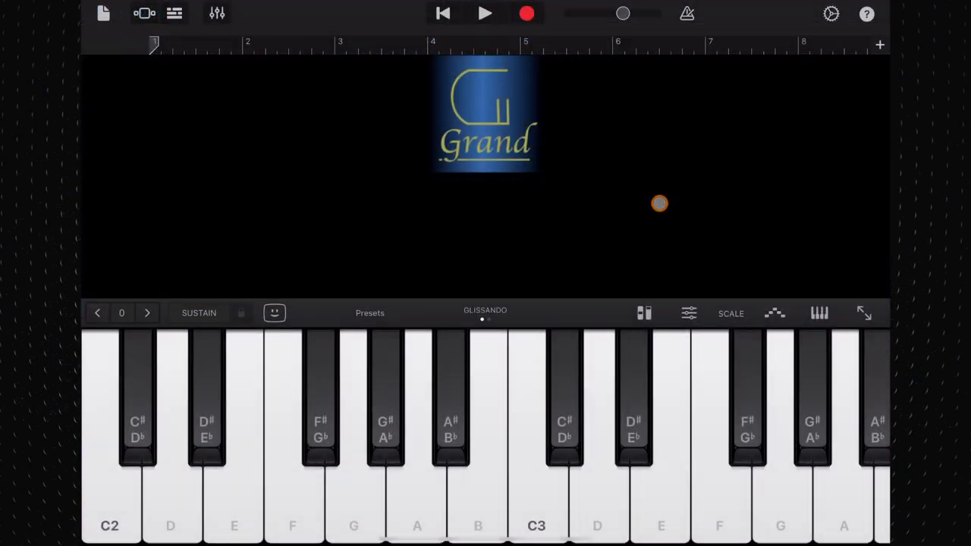